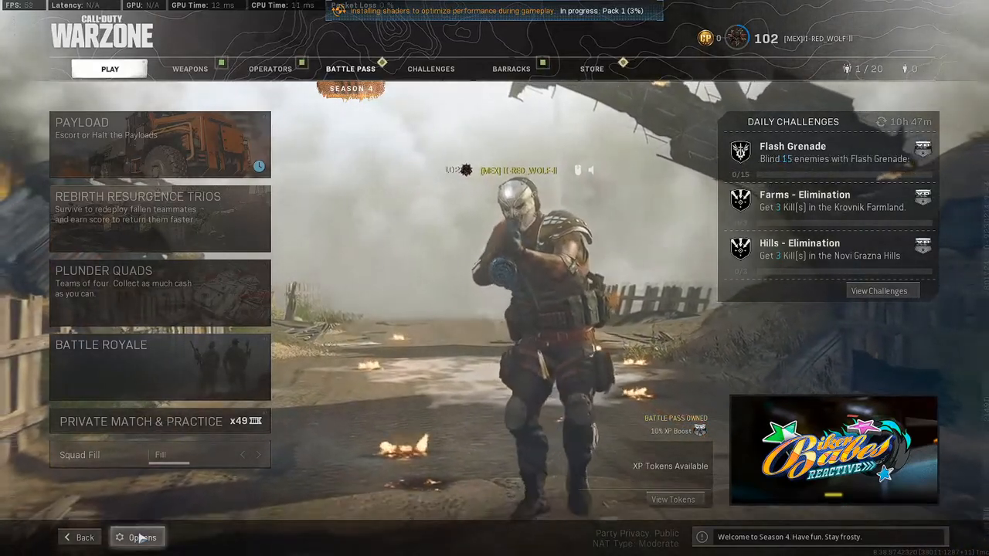
# - Check that High textures exceed the 4075 MB VRAM limit, then revert textures to Low
pyautogui.click(138, 537)
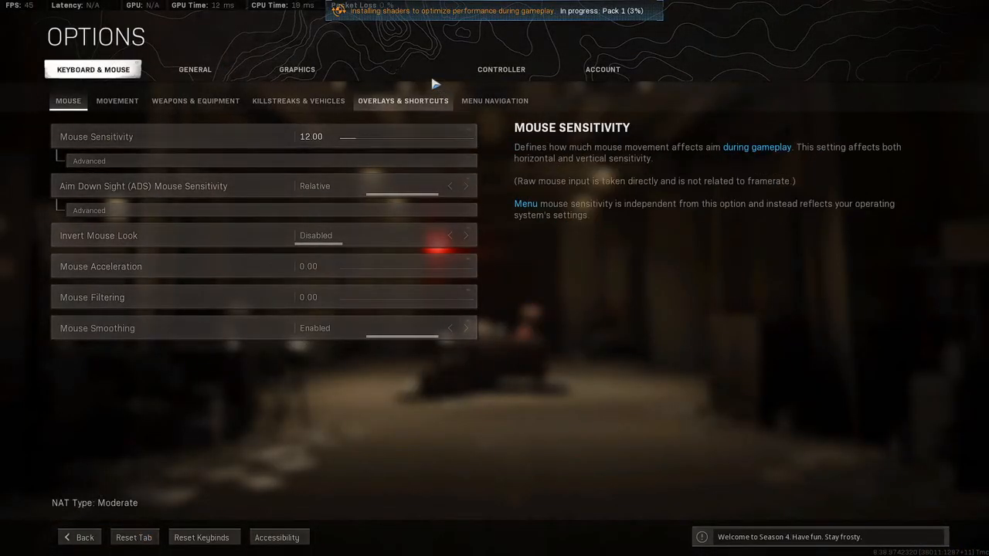
pyautogui.click(296, 69)
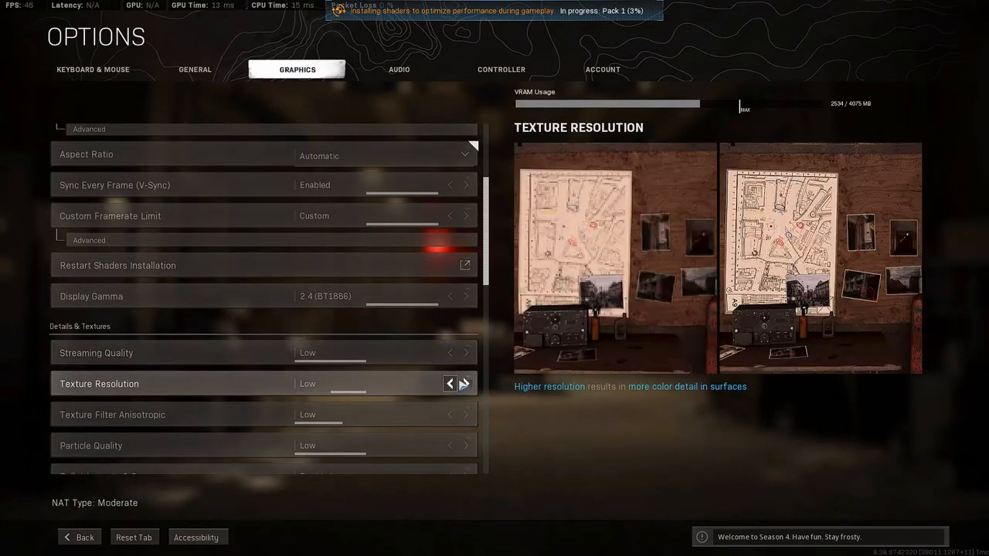
pyautogui.click(465, 384)
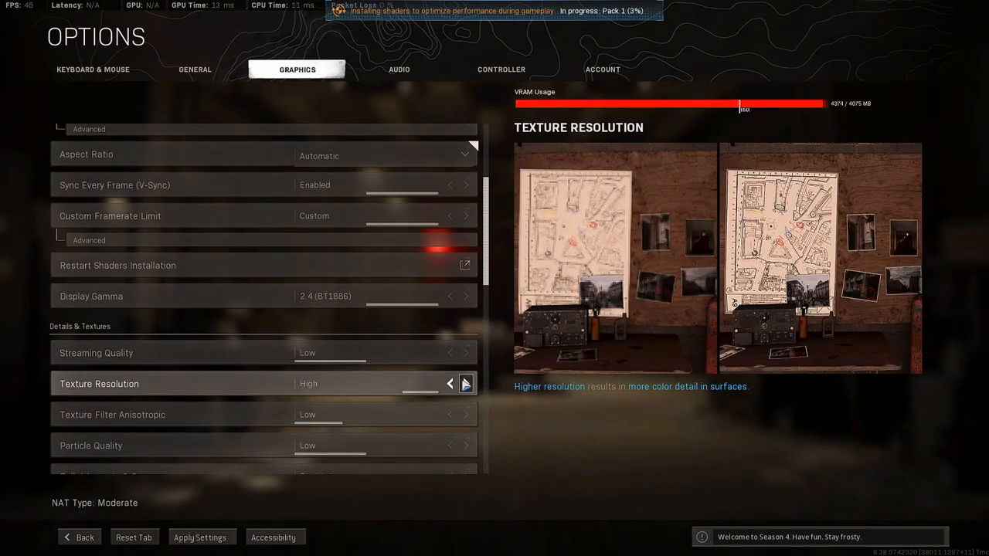
pyautogui.click(450, 383)
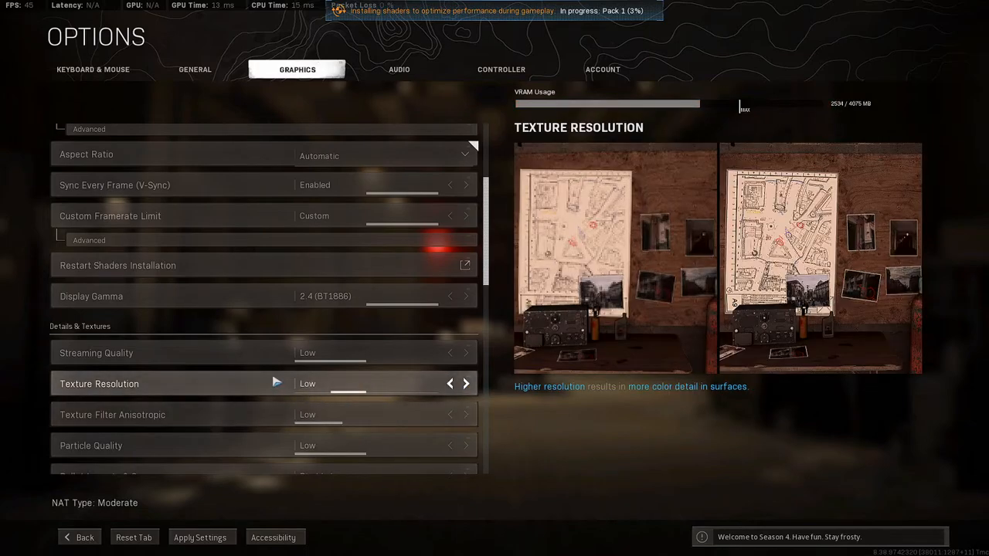
pyautogui.moveTo(96, 352)
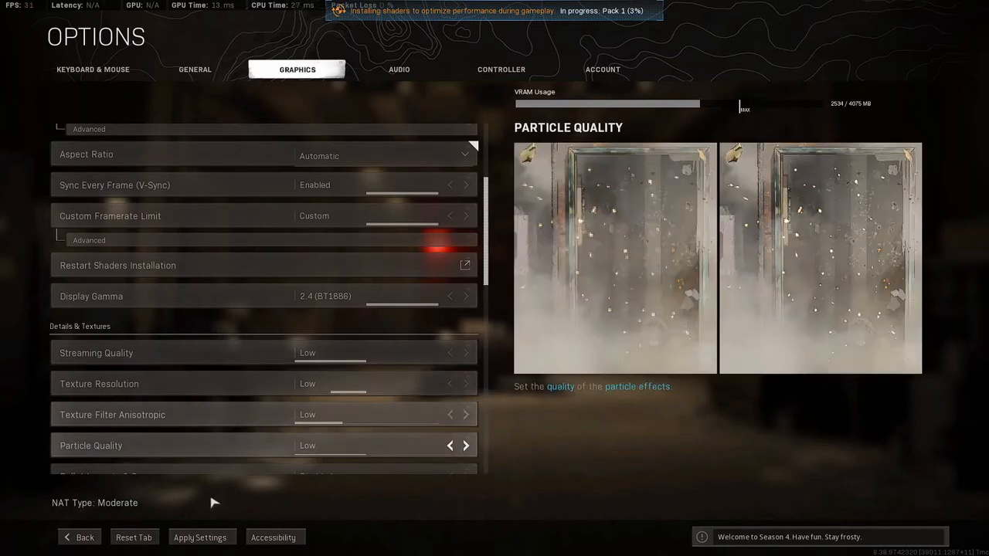
pyautogui.click(79, 537)
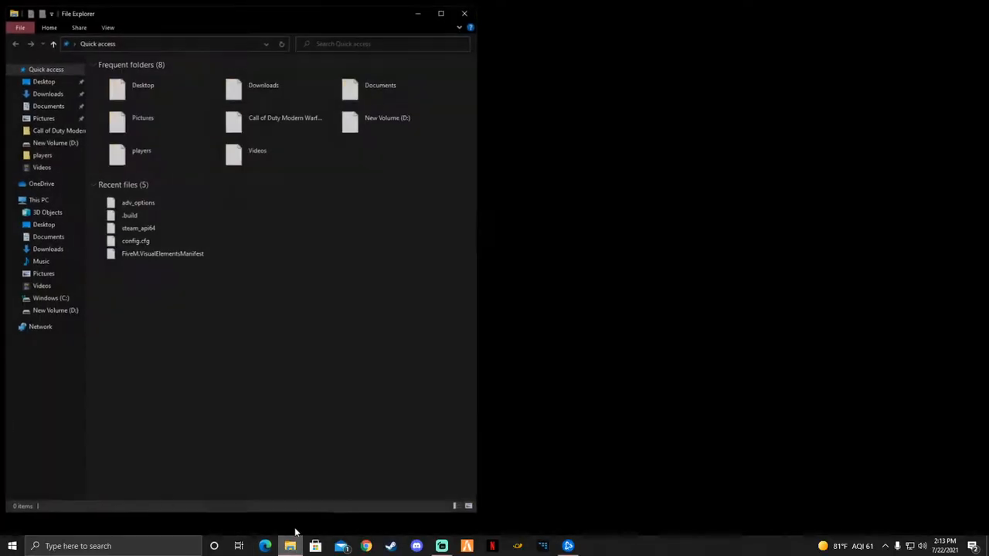
# - Browse the D: and C: drives, then reach Documents > Call of Duty Modern Warfare > players
pyautogui.click(55, 311)
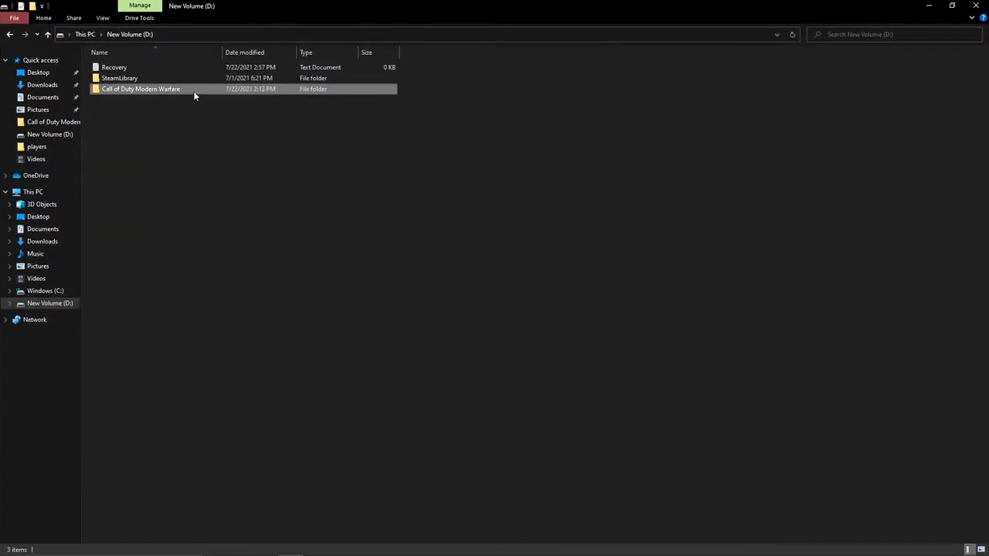
pyautogui.doubleClick(141, 88)
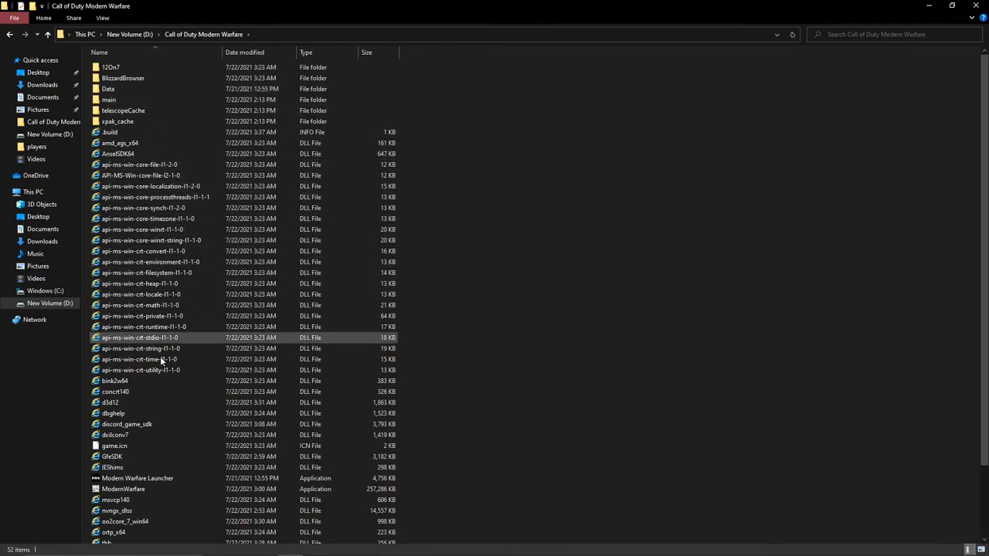
pyautogui.scroll(-3)
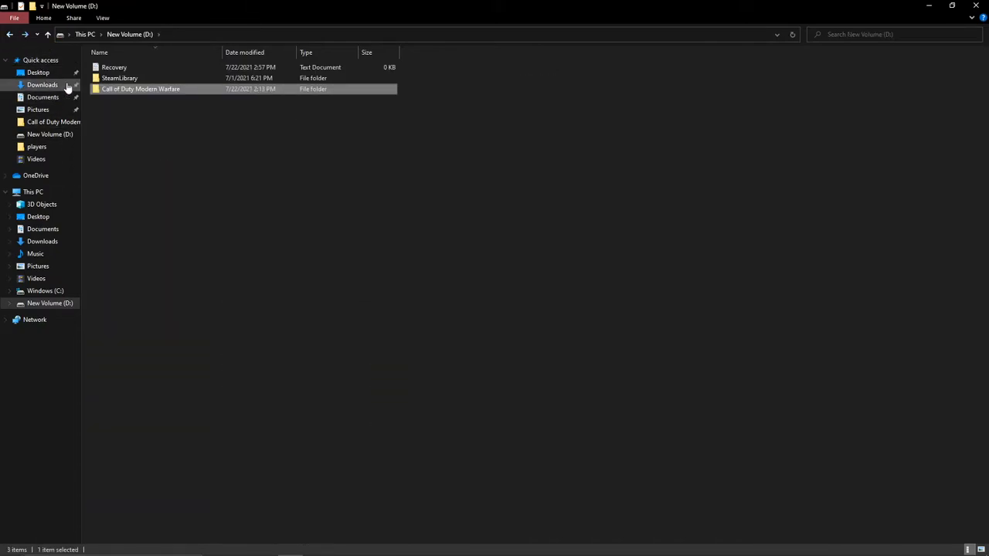
pyautogui.click(45, 291)
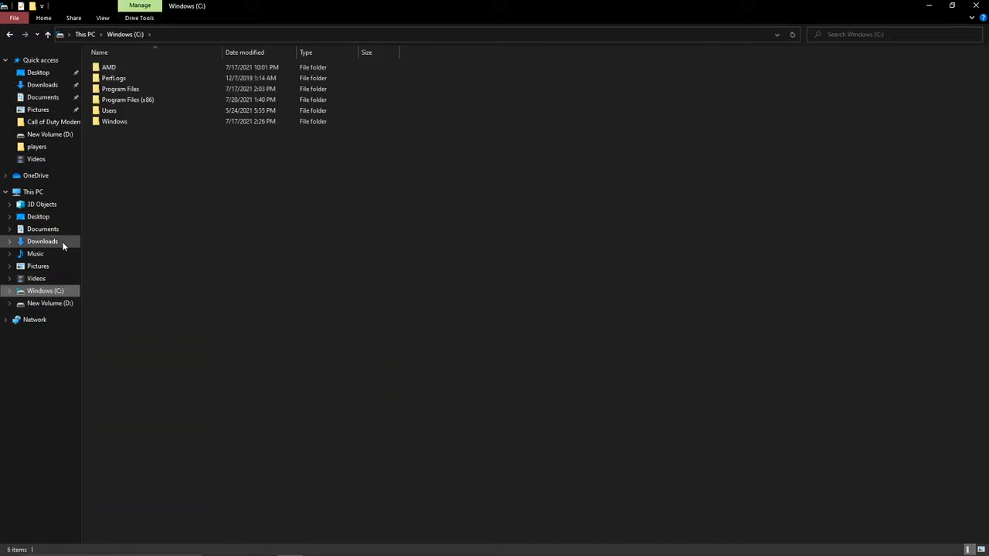
pyautogui.click(42, 229)
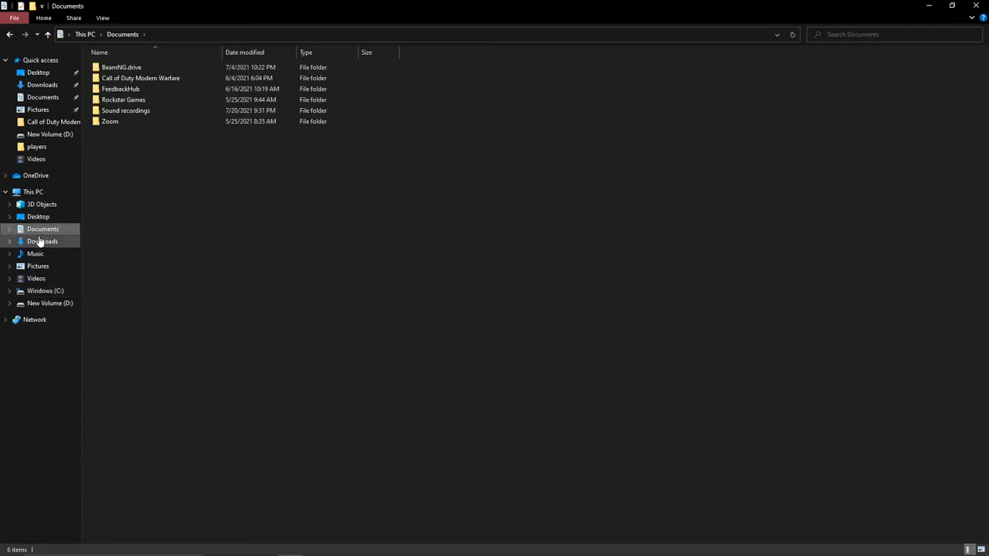
pyautogui.doubleClick(140, 78)
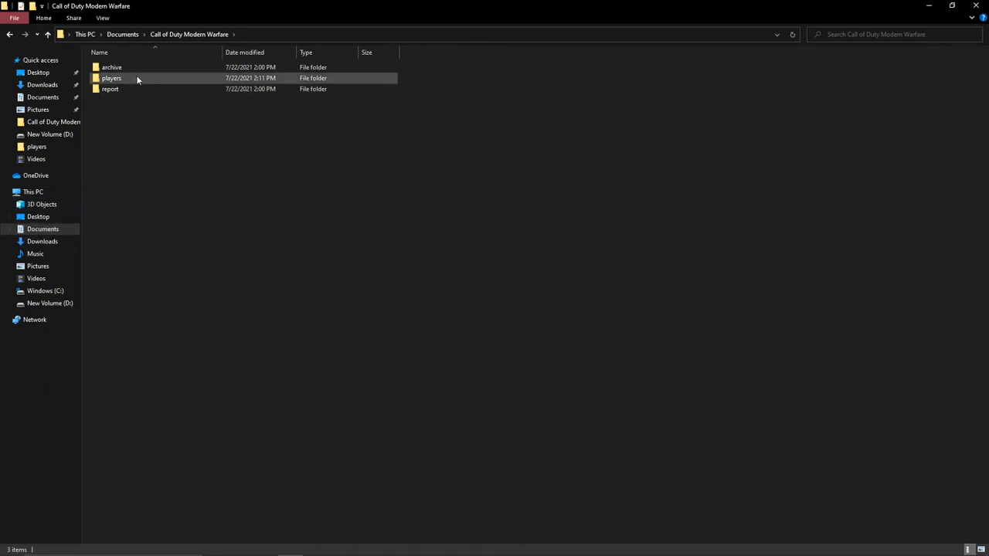
pyautogui.doubleClick(110, 78)
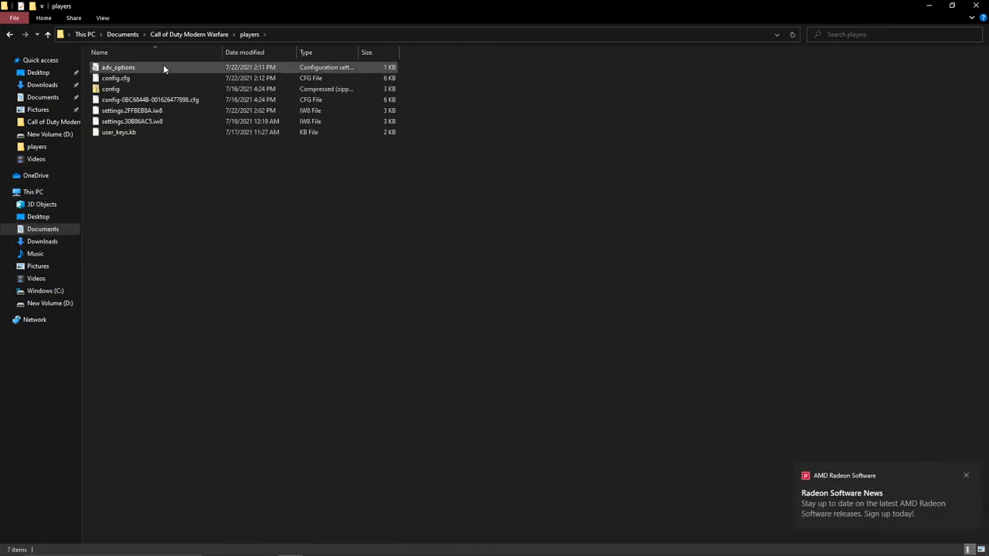
# - Enter 2.00 for VideoMemoryScale in adv_options, save the file, and close Notepad
pyautogui.doubleClick(118, 67)
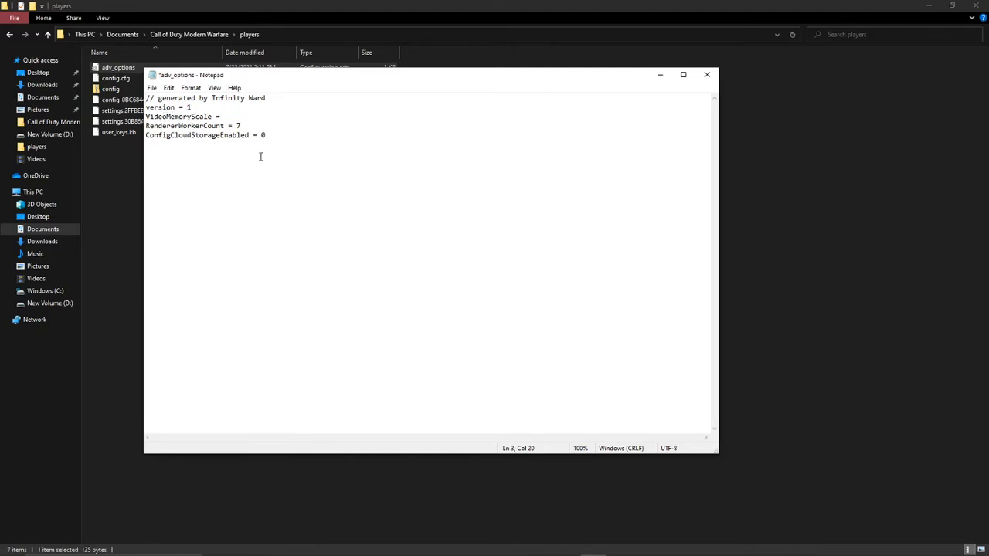
pyautogui.write('2.00')
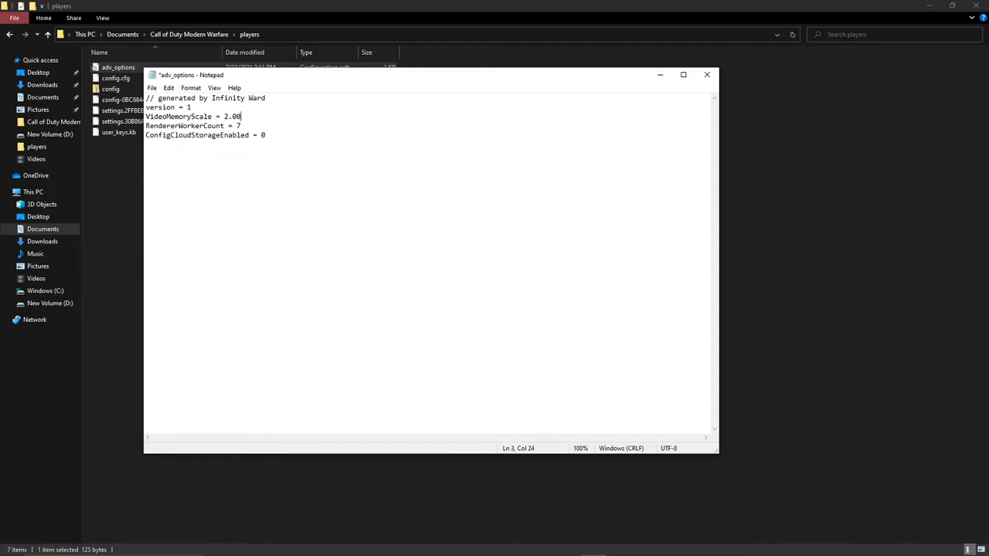
pyautogui.press('Enter')
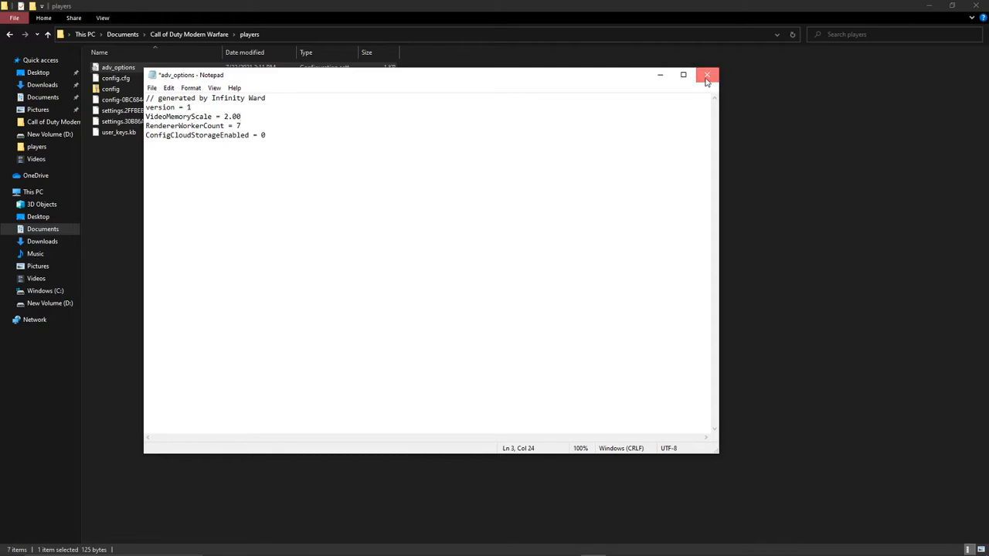
pyautogui.click(706, 75)
pyautogui.write('wa')
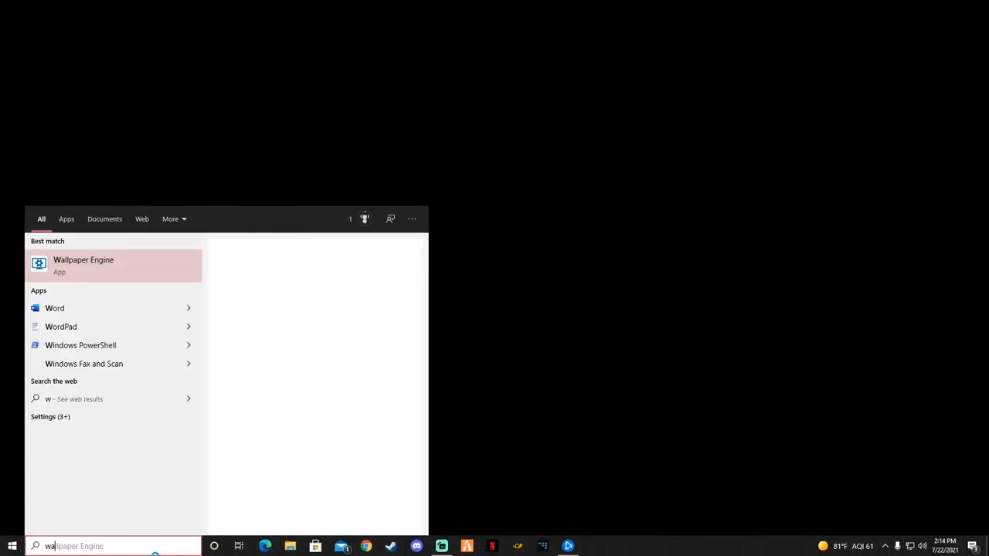
# - Click the taskbar search box to look for an app to launch
pyautogui.click(83, 265)
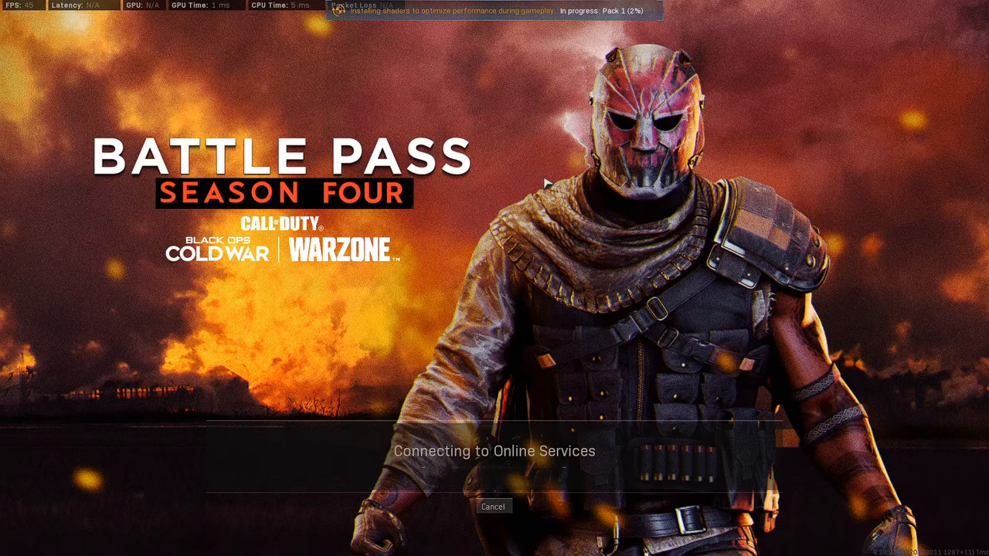
pyautogui.moveTo(300, 259)
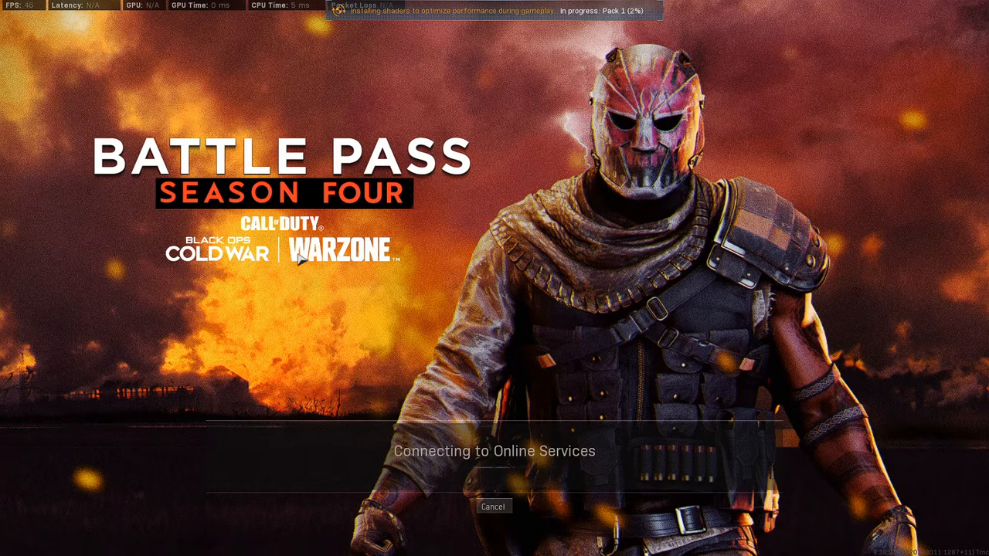
pyautogui.moveTo(424, 259)
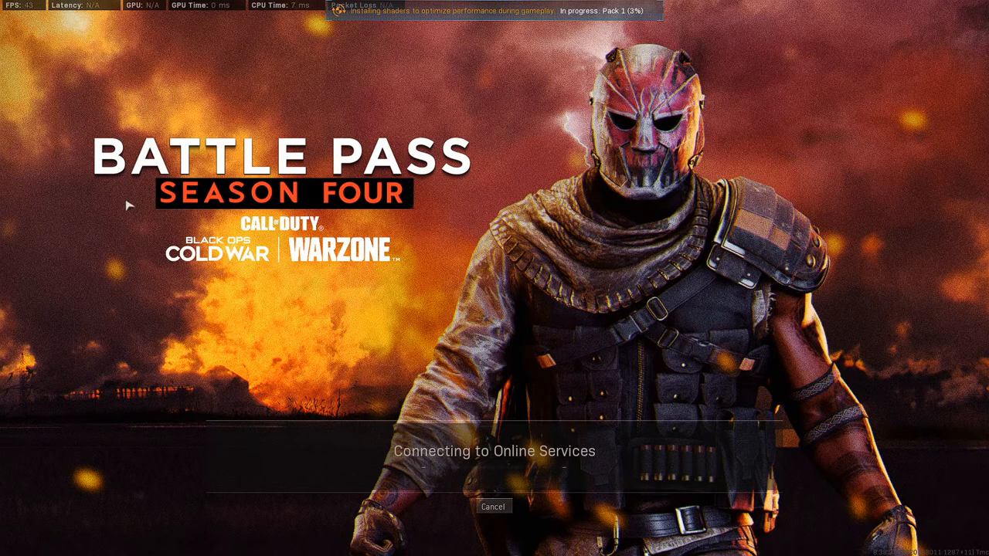
pyautogui.moveTo(433, 220)
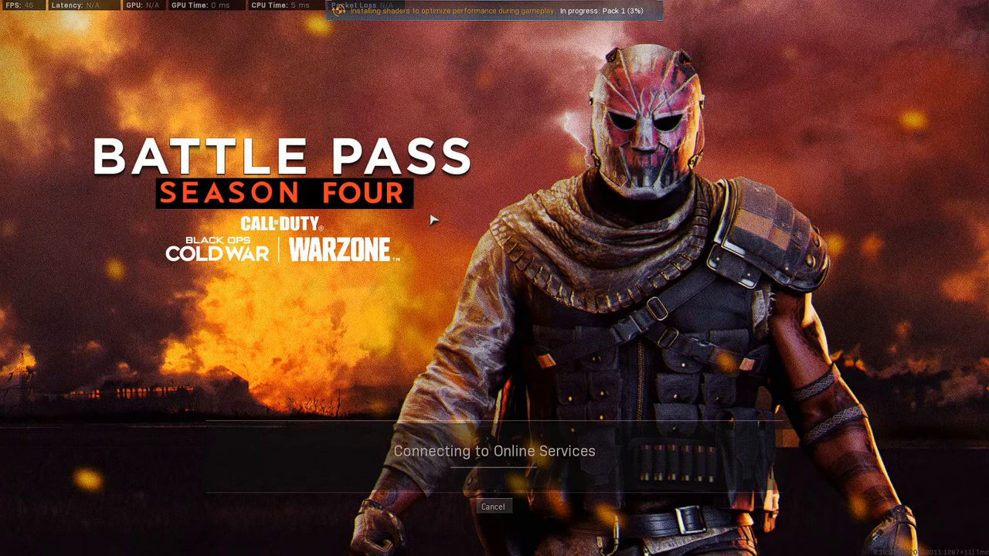
pyautogui.moveTo(658, 325)
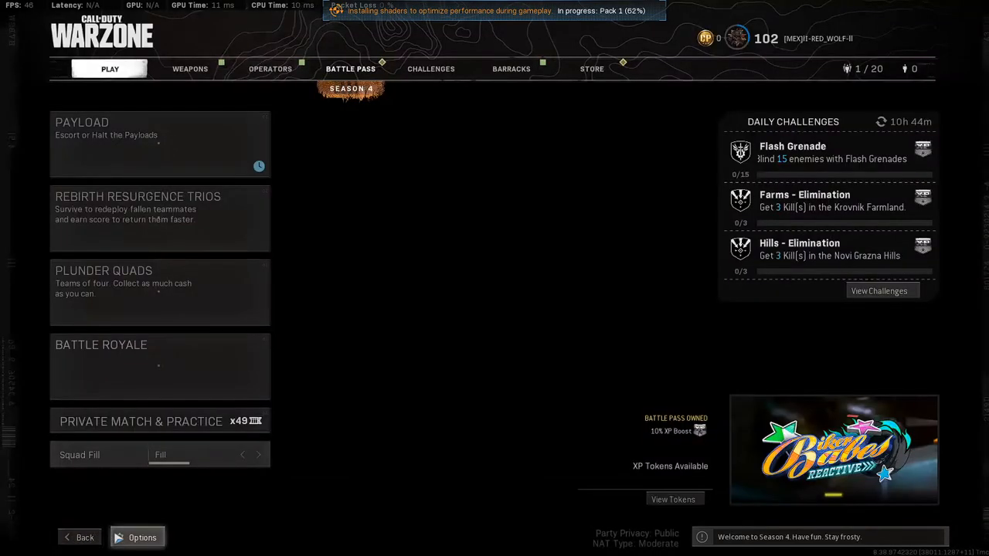
# - Set Texture Resolution to High and Streaming Quality to Normal, then go back
pyautogui.click(142, 537)
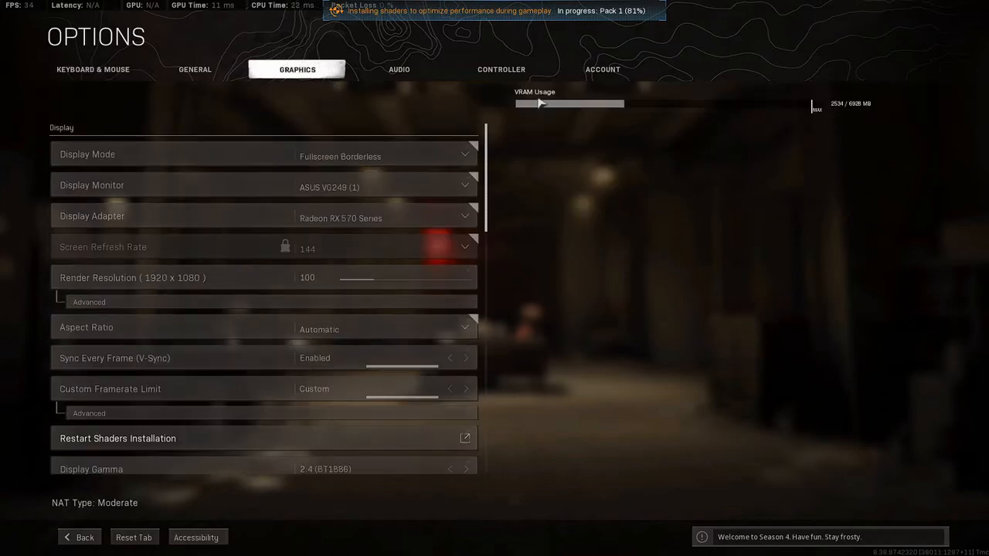
pyautogui.moveTo(840, 112)
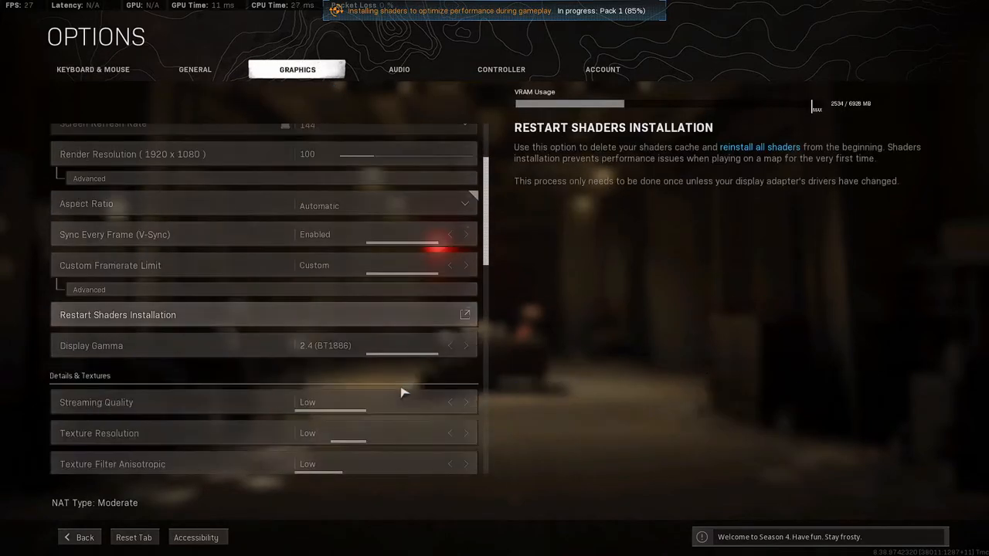
pyautogui.click(466, 384)
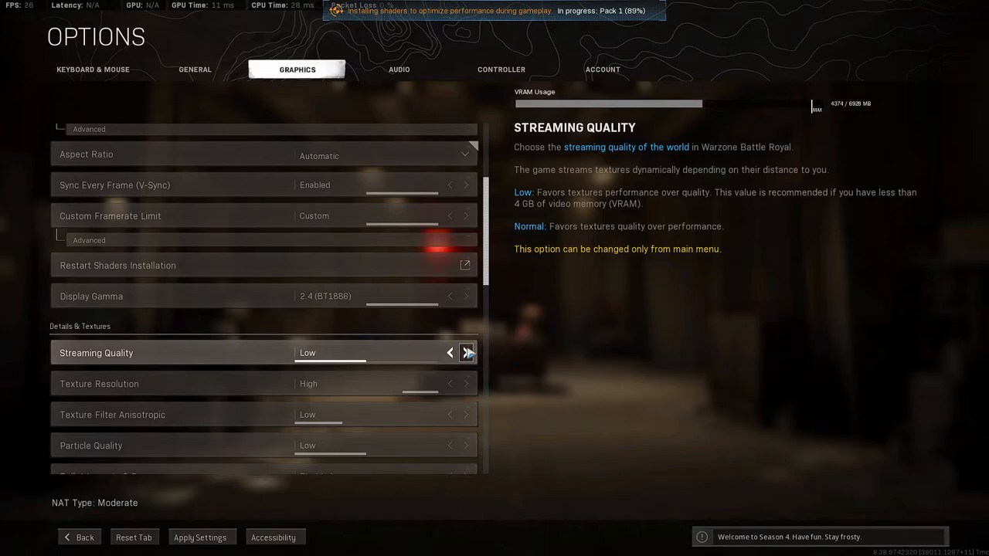
pyautogui.click(465, 352)
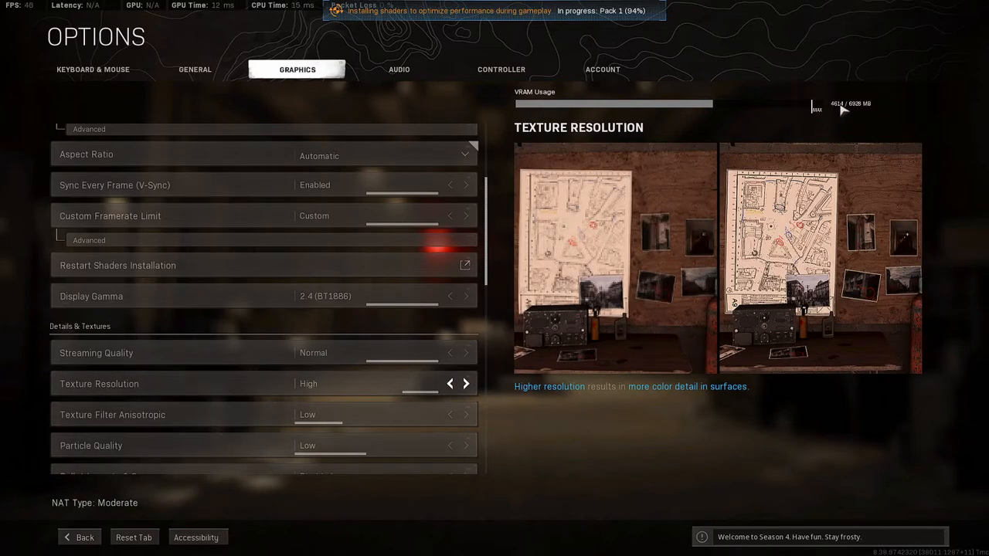
pyautogui.moveTo(832, 119)
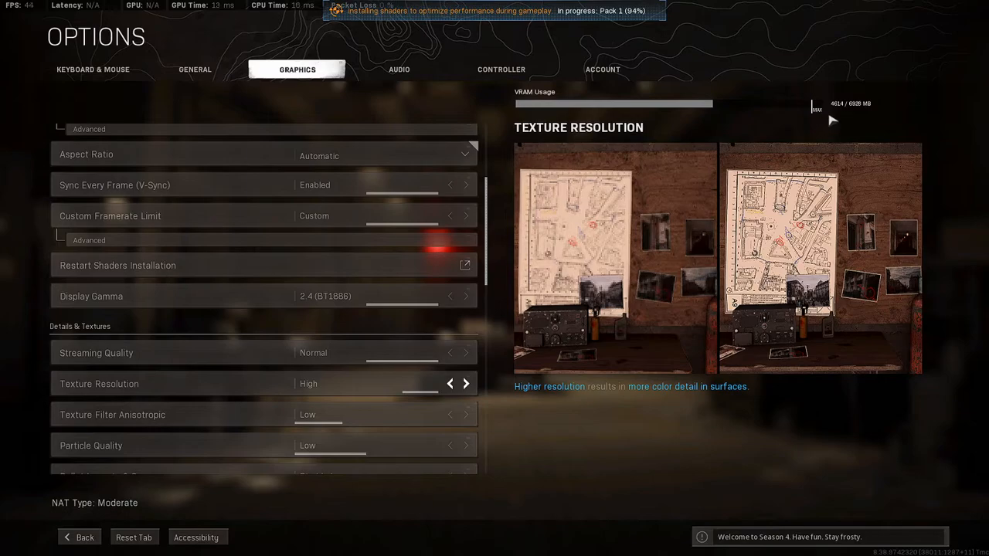
pyautogui.moveTo(694, 198)
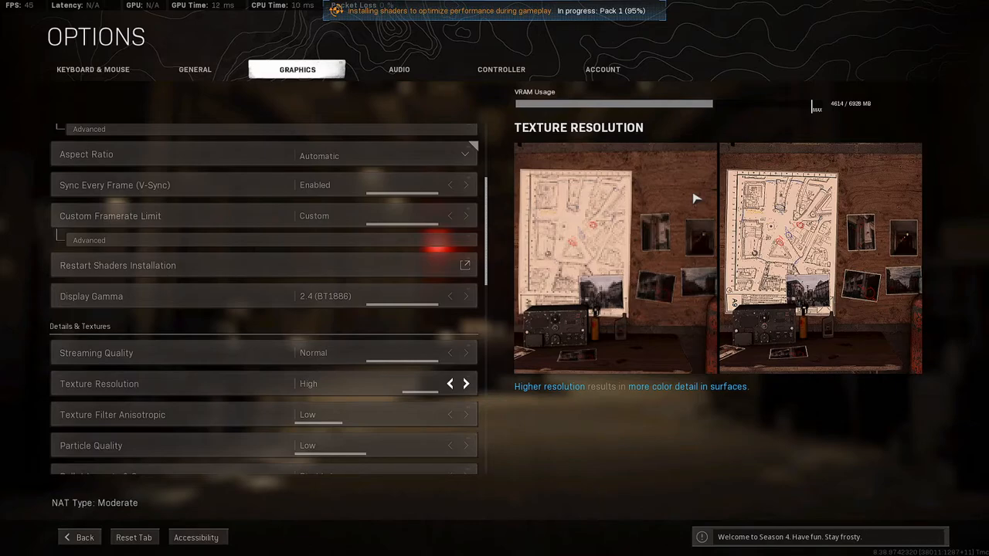
pyautogui.click(78, 537)
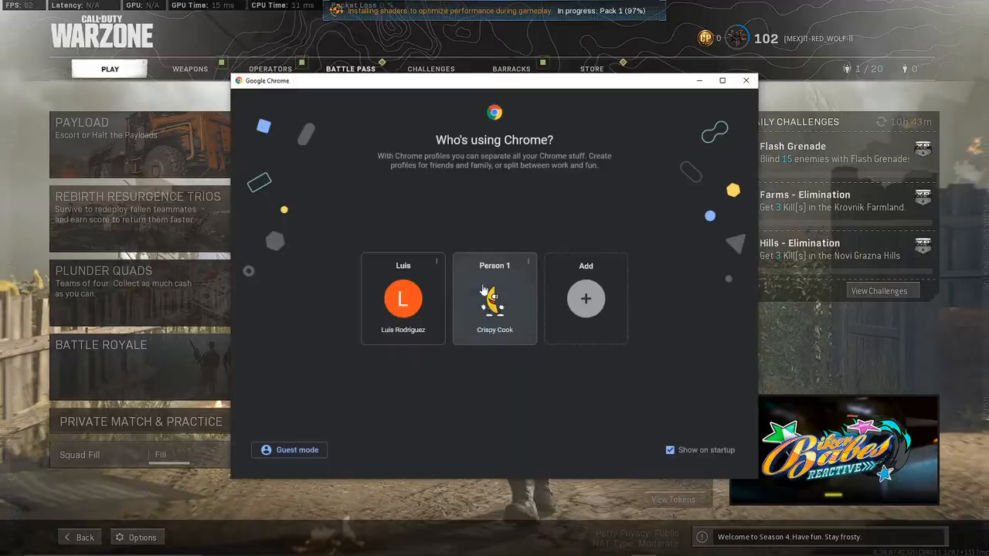
# - Pick the second Chrome profile and search Twitch for the streamer's channel
pyautogui.click(494, 299)
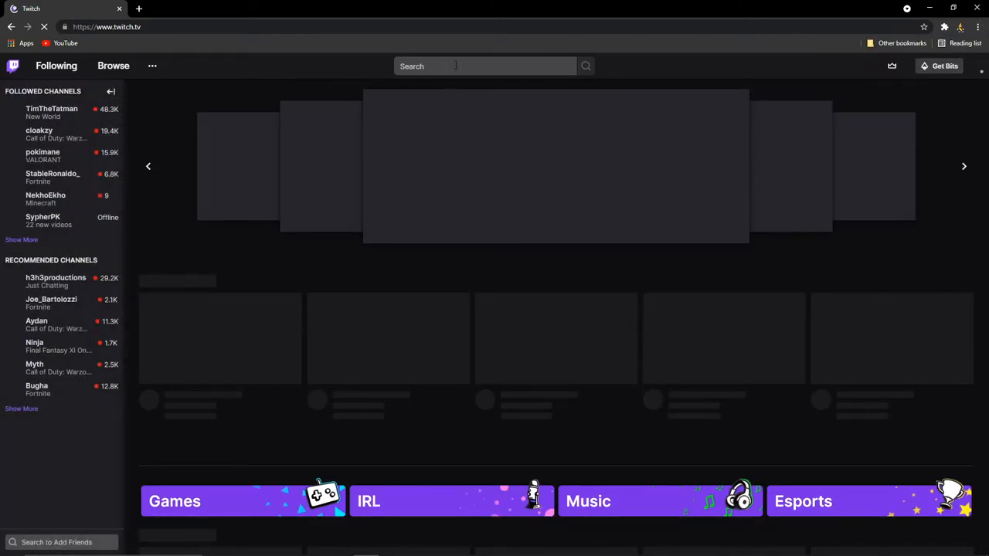
pyautogui.click(485, 66)
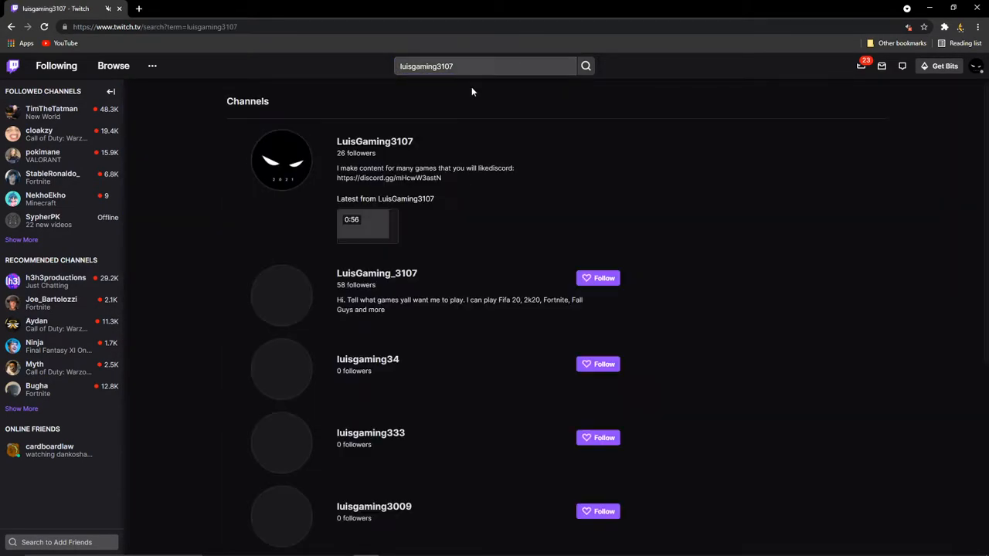
# - Open LuisGaming3107's channel, browse its broadcasts and About page, and play the recent Rust stream
pyautogui.click(374, 141)
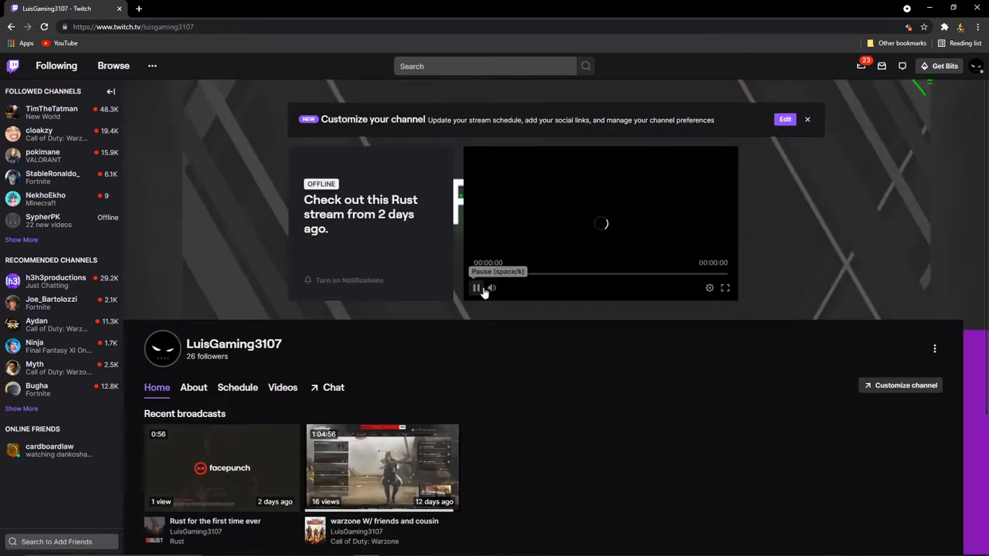
pyautogui.scroll(-3)
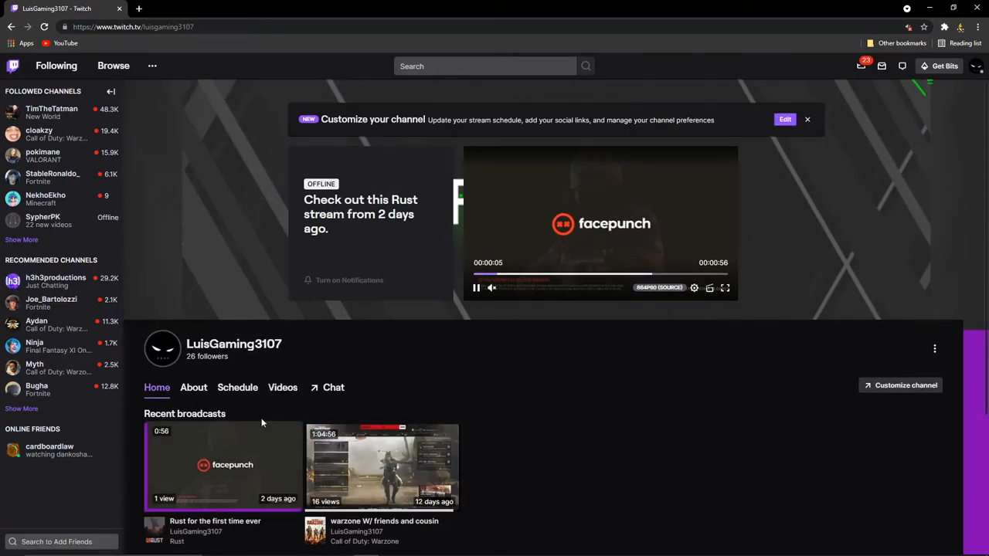
pyautogui.scroll(-3)
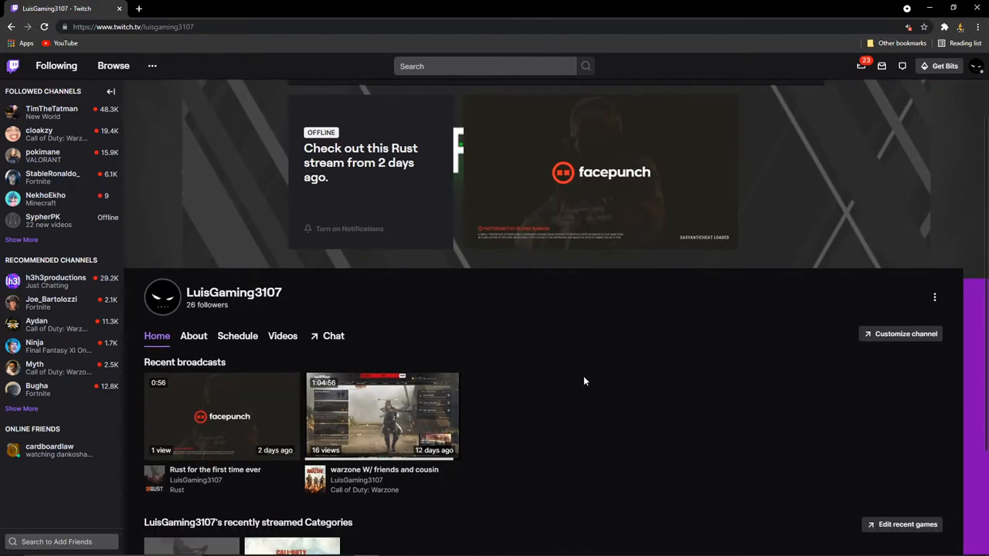
pyautogui.scroll(-3)
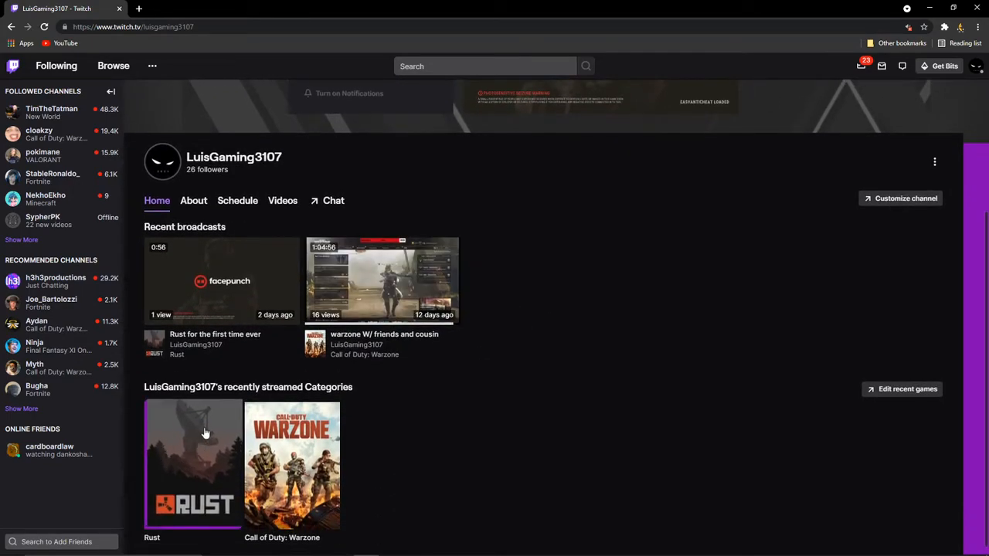
pyautogui.click(193, 200)
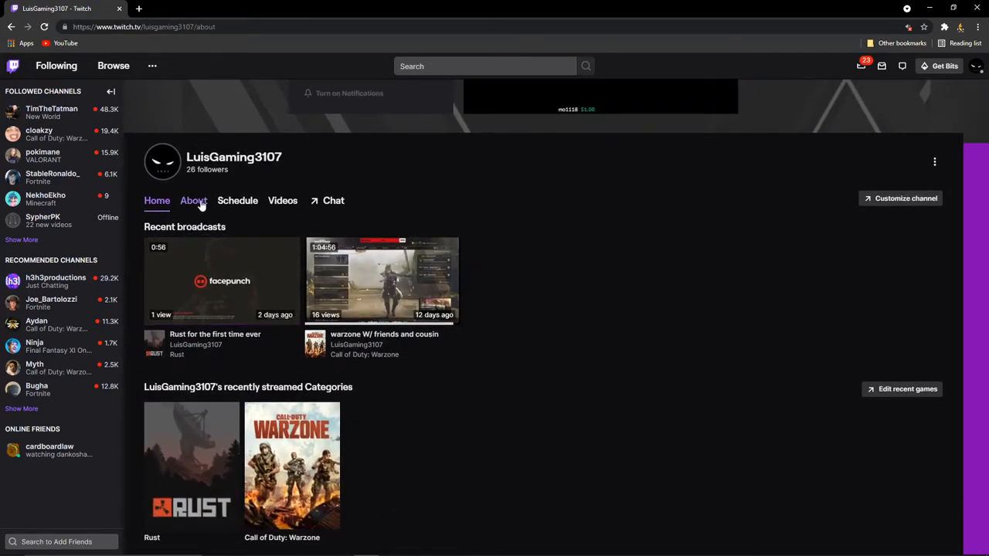
pyautogui.click(193, 200)
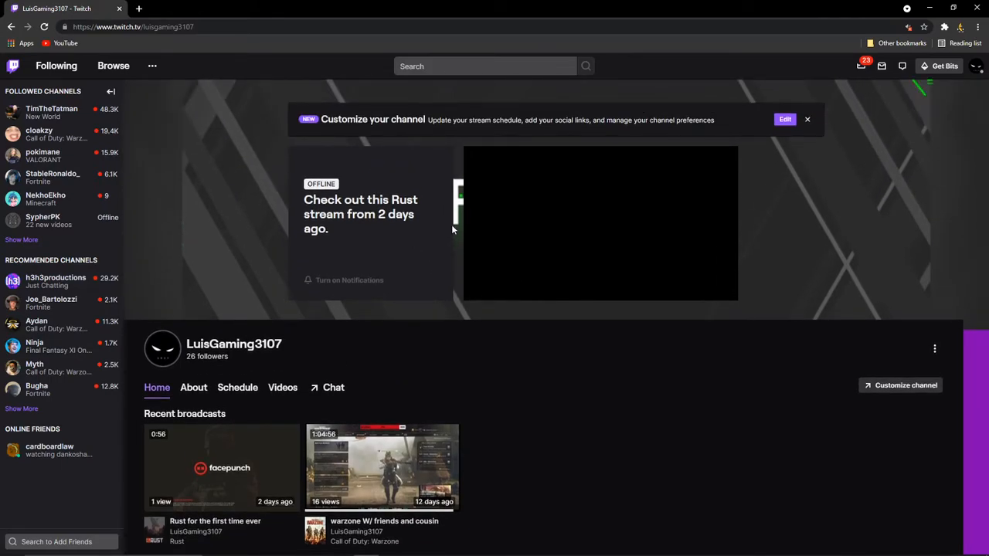
pyautogui.click(601, 223)
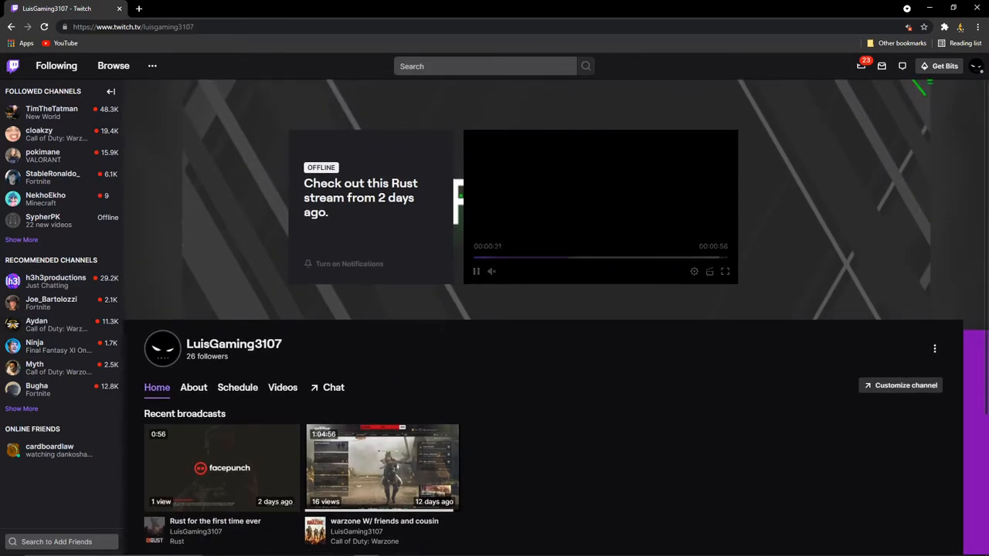